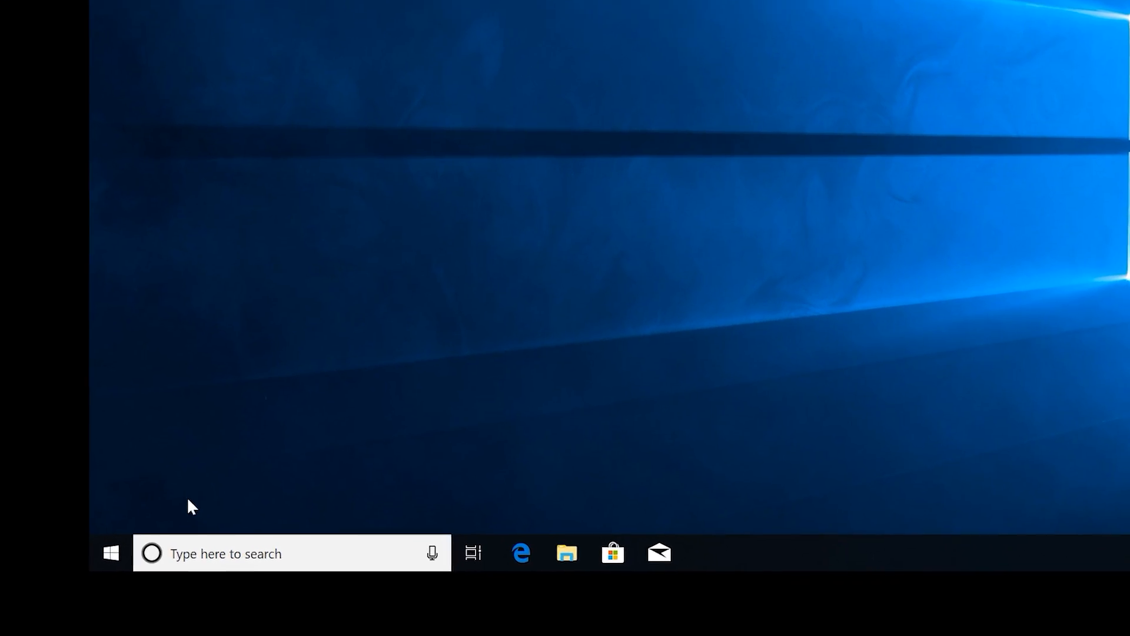
# Step: Open Windows Settings from the Start menu
pyautogui.click(110, 553)
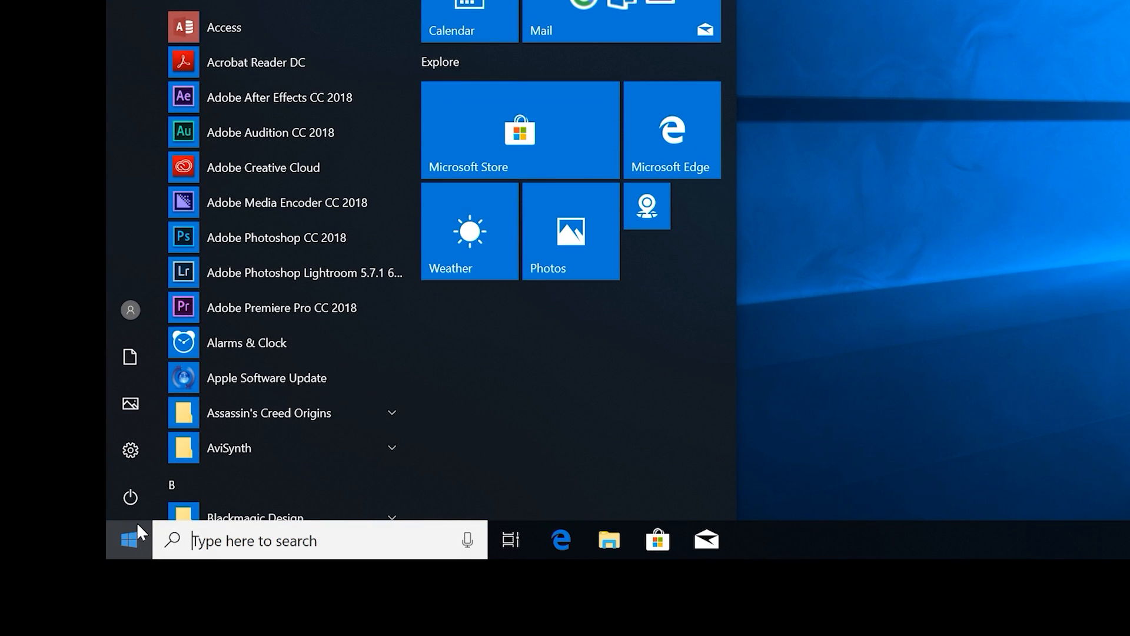
pyautogui.click(755, 540)
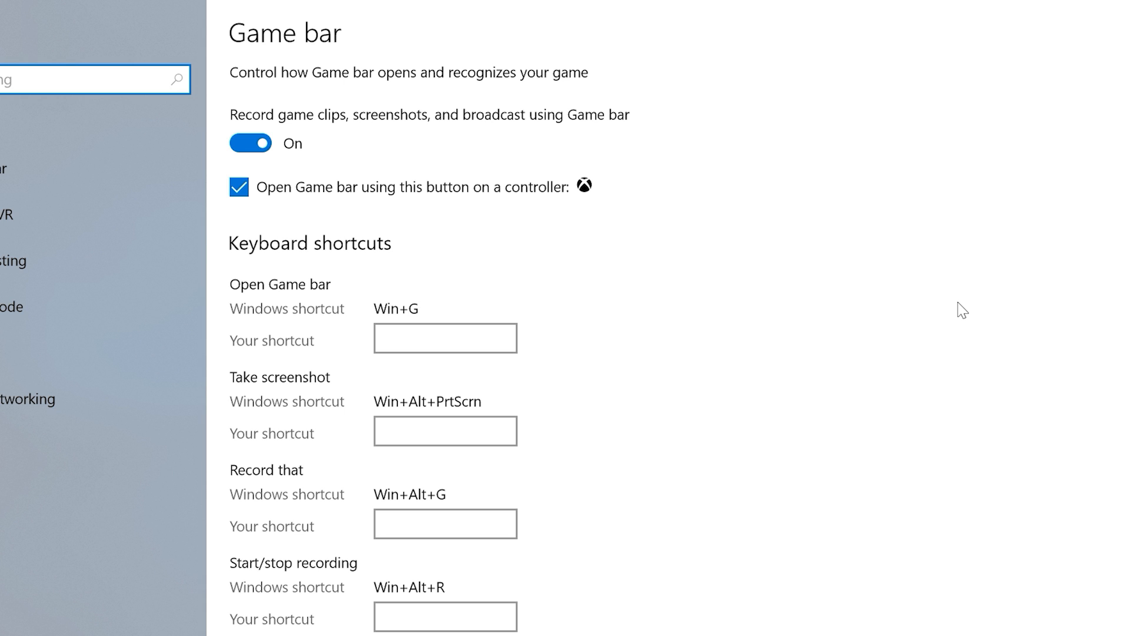
pyautogui.click(445, 337)
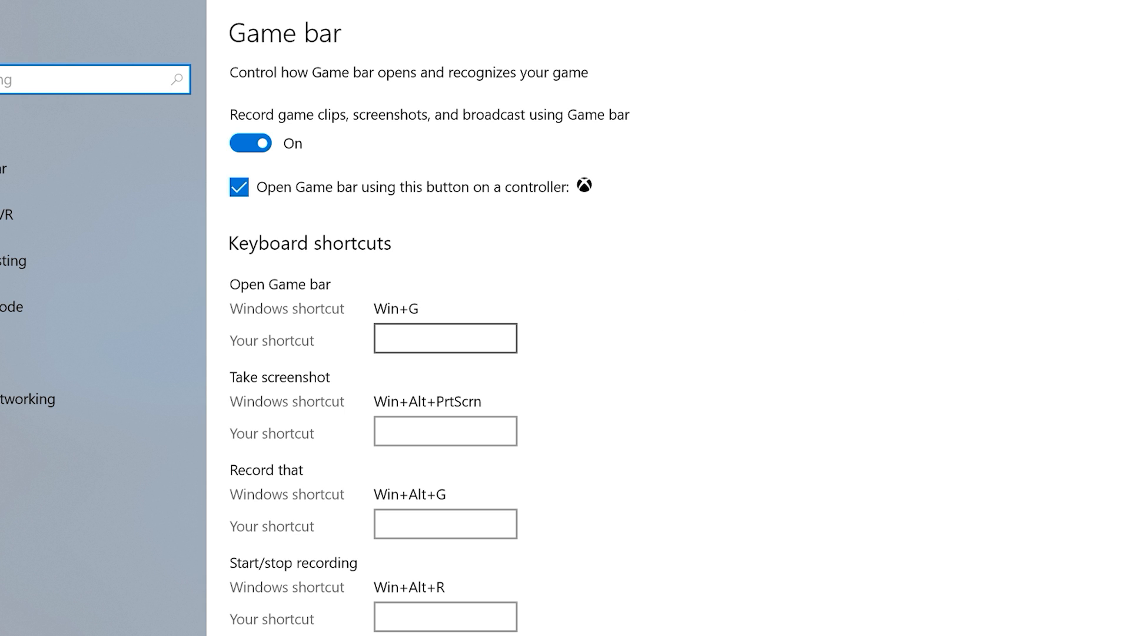
pyautogui.write('Alt + C')
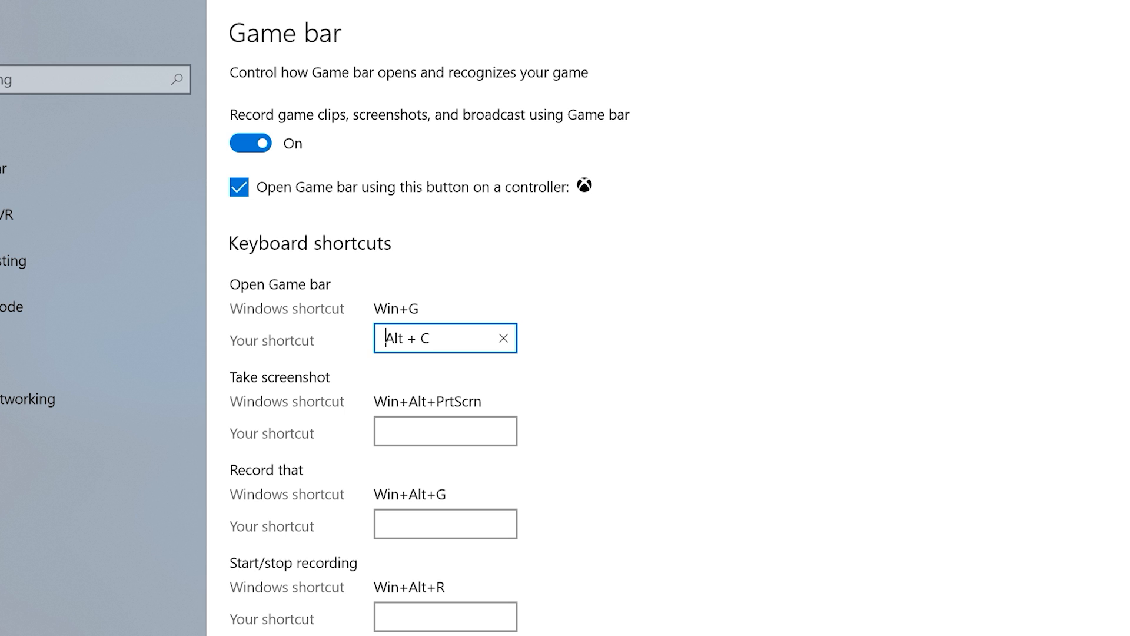
pyautogui.click(503, 337)
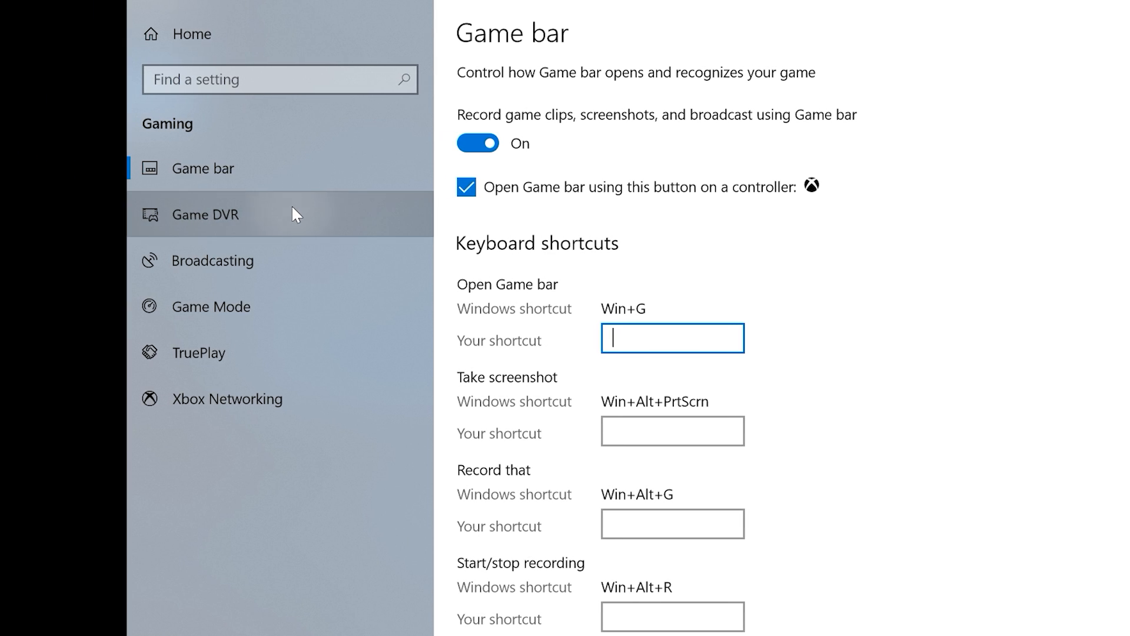
# Step: In Game DVR, turn on 'Record in the background' and record the last 5 minutes
pyautogui.click(205, 214)
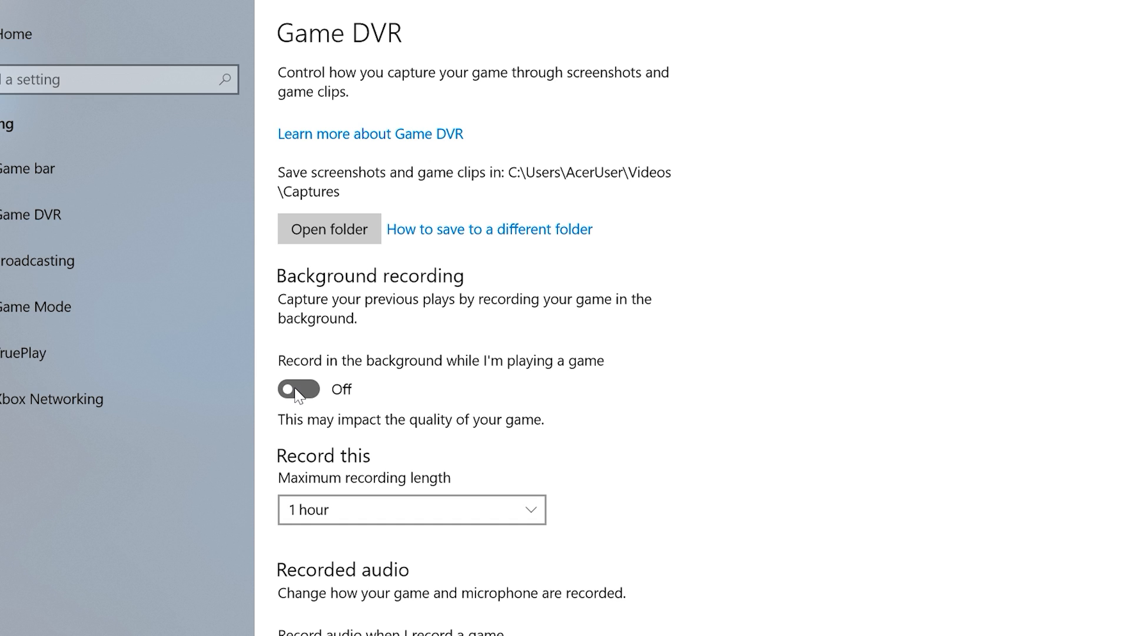
pyautogui.click(299, 389)
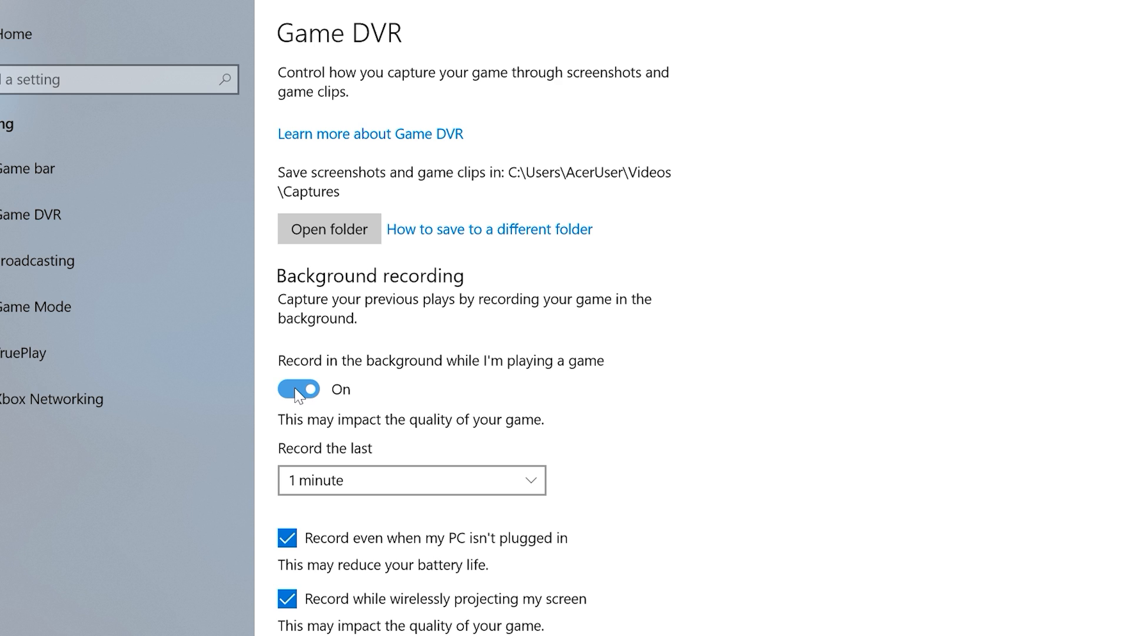
pyautogui.scroll(-3)
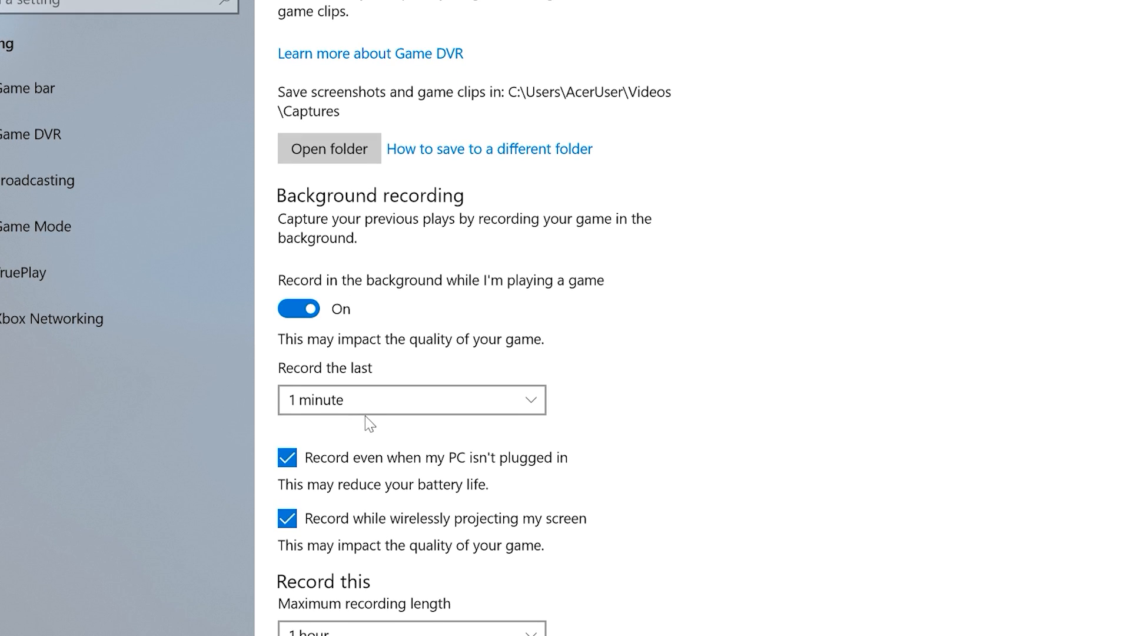
pyautogui.click(411, 399)
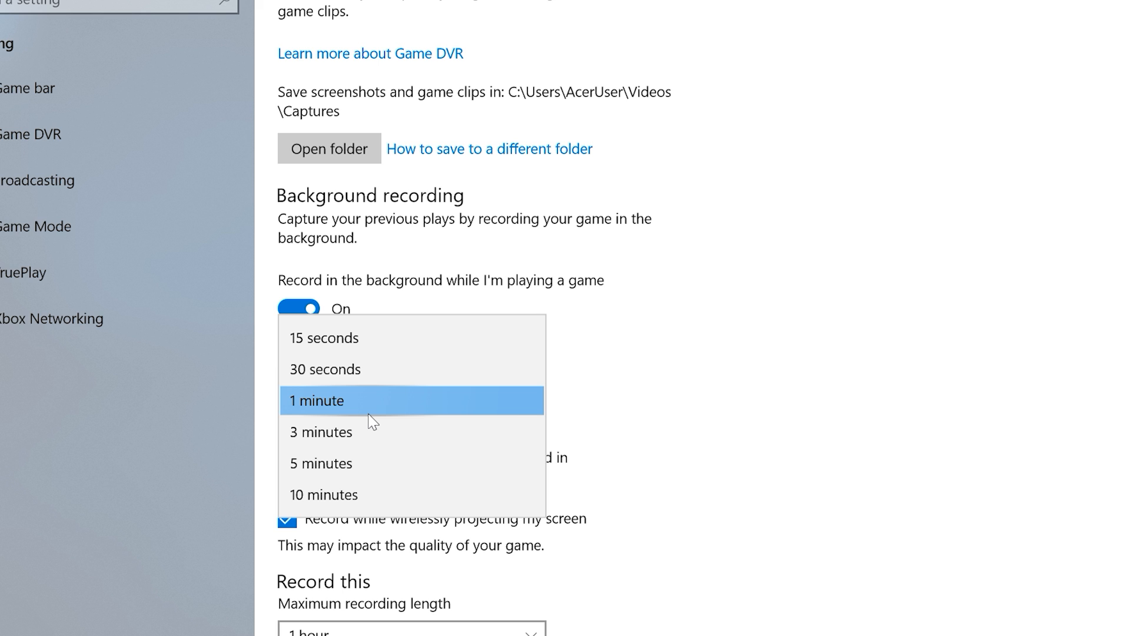
pyautogui.moveTo(339, 463)
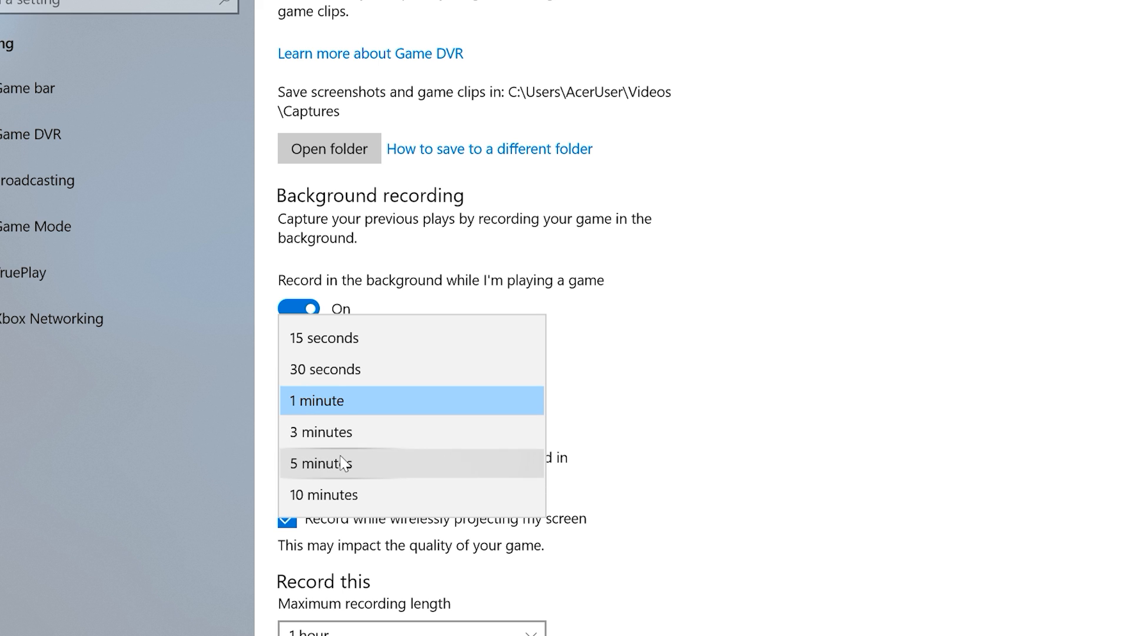
pyautogui.click(320, 462)
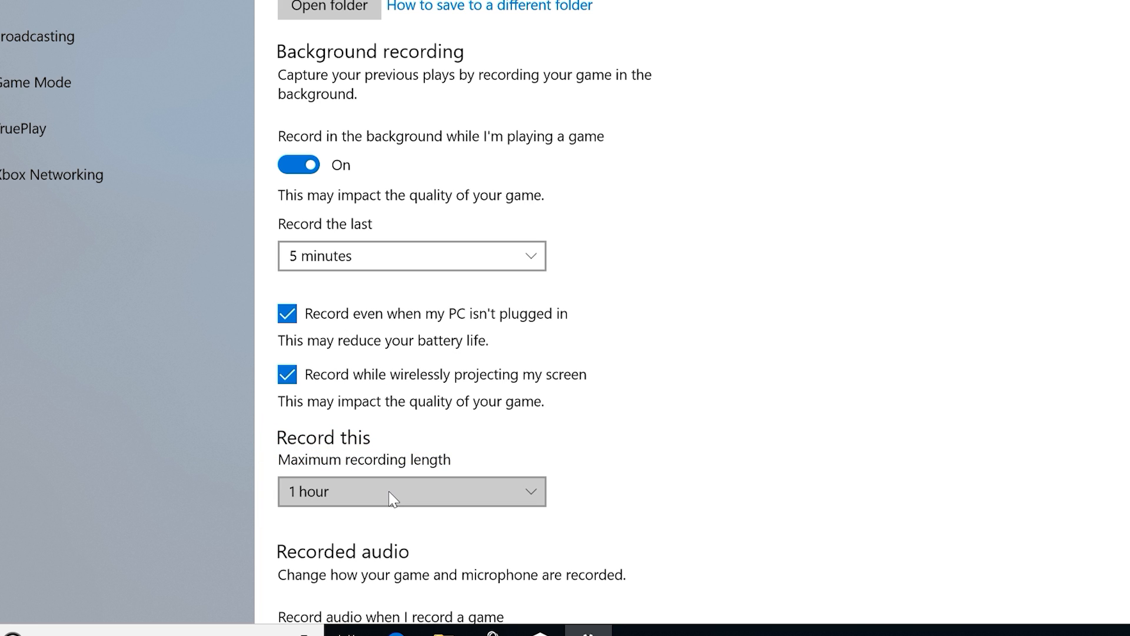
# Step: Change Maximum recording length from 1 hour to 4 hours
pyautogui.click(412, 491)
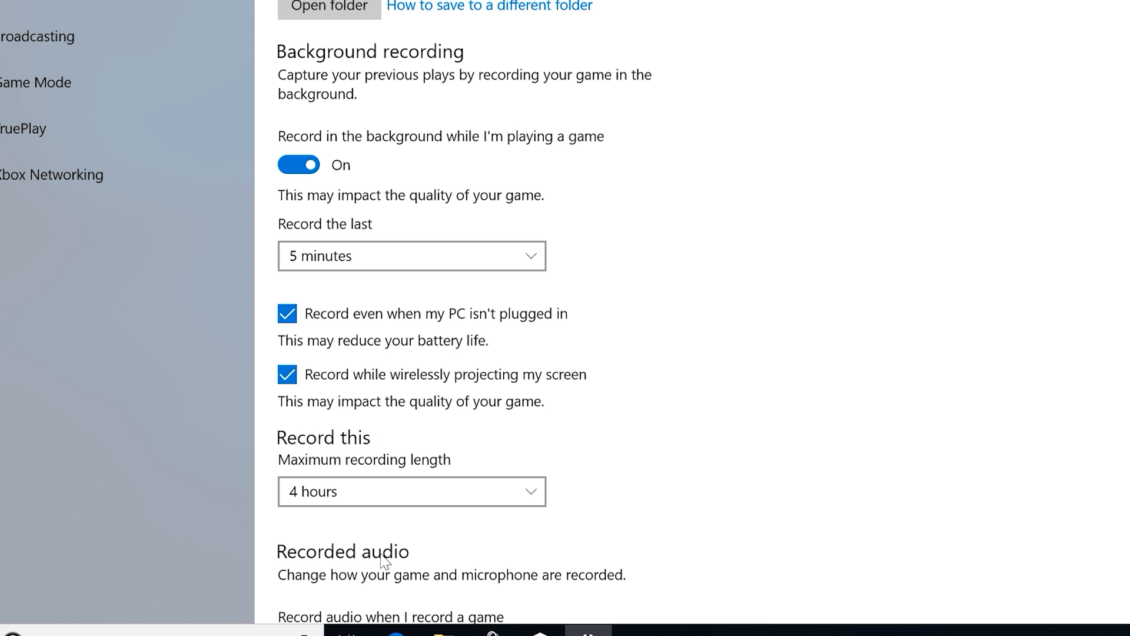
pyautogui.scroll(3)
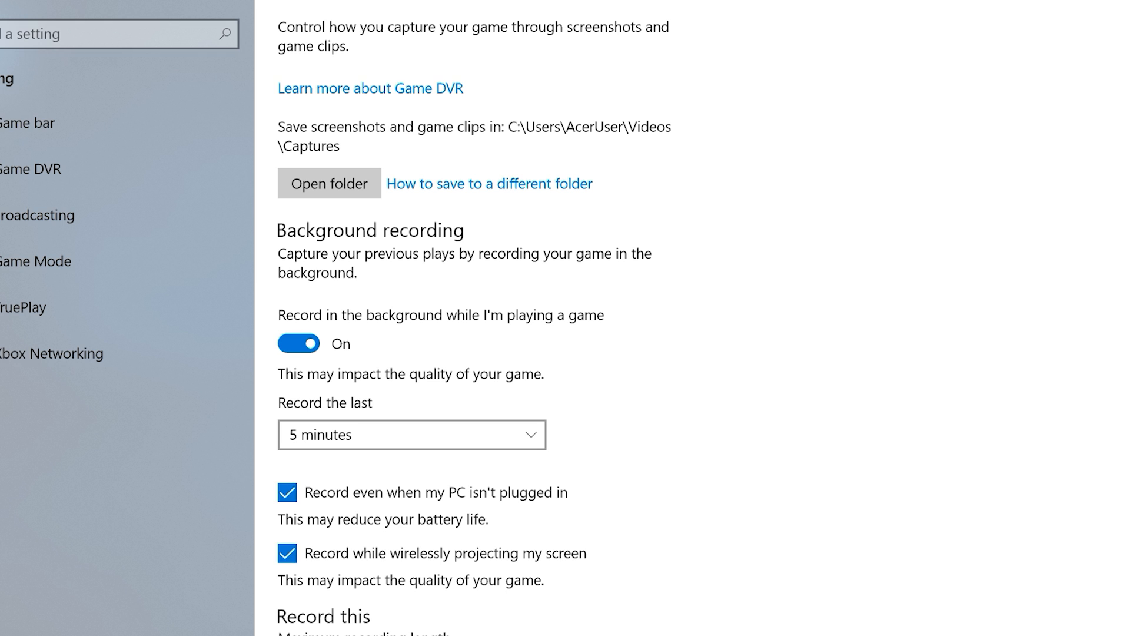
# Step: Set recorded video to 60 fps with High video quality
pyautogui.scroll(-3)
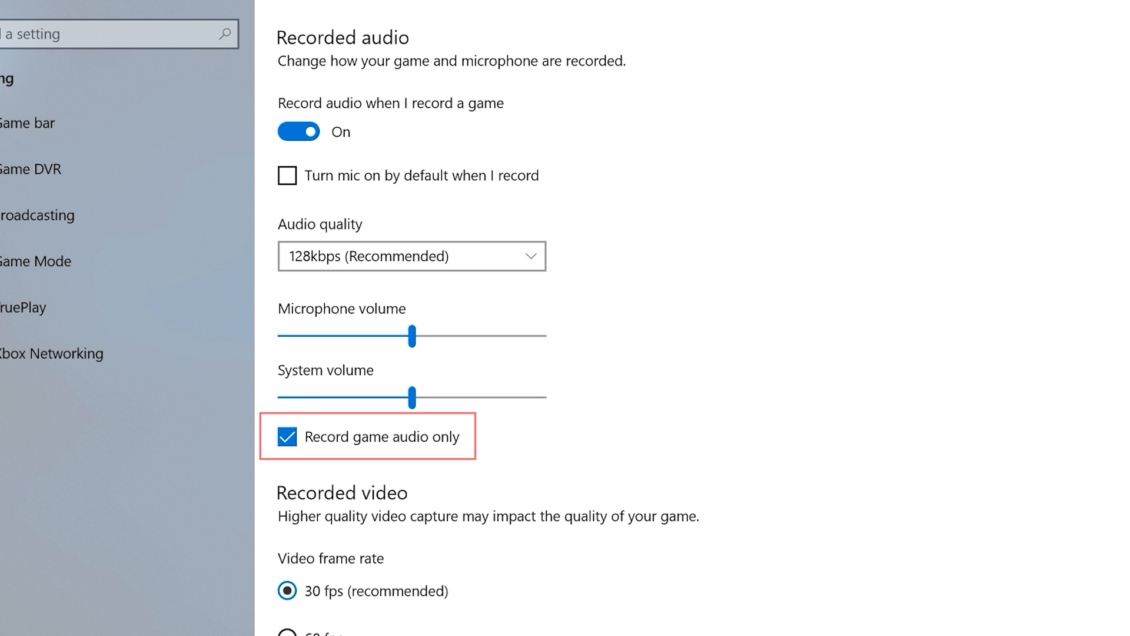
pyautogui.scroll(-3)
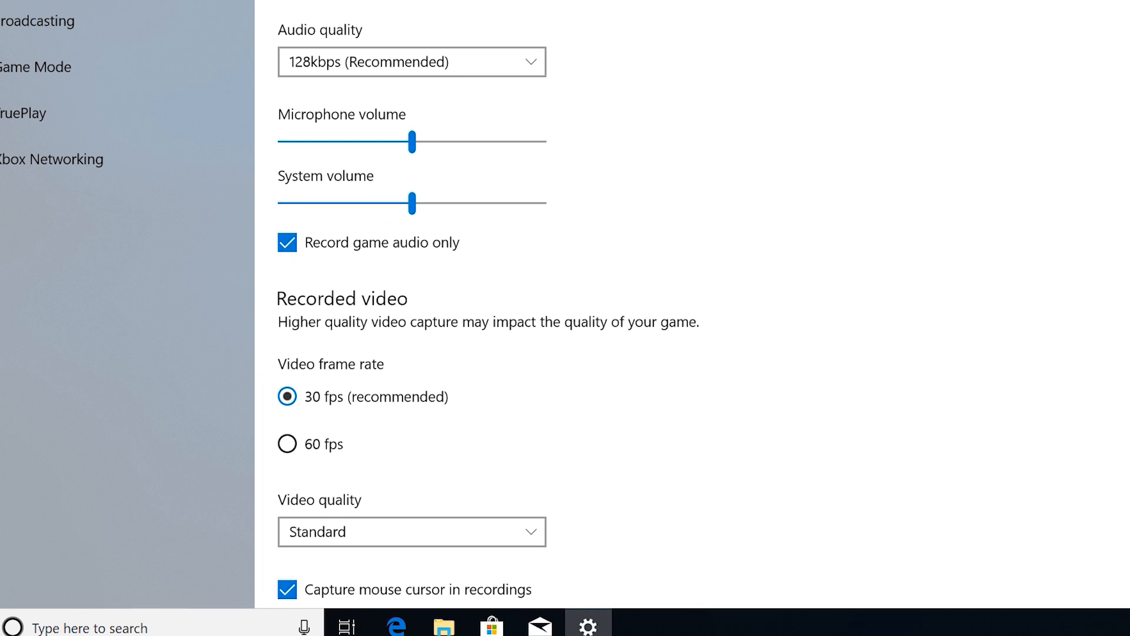
pyautogui.click(286, 437)
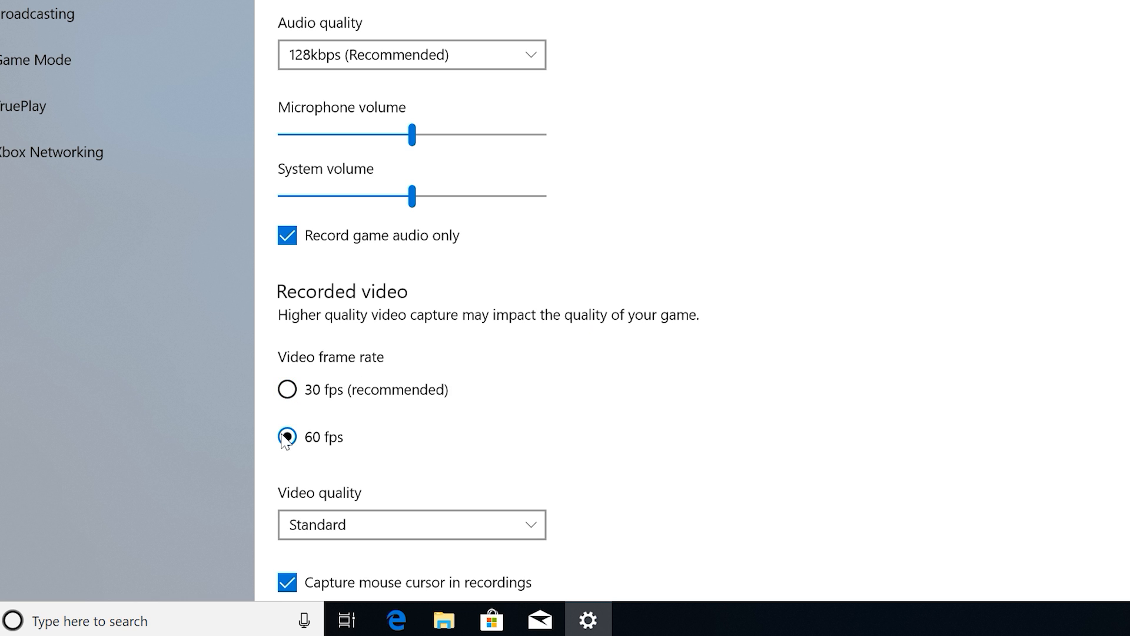
pyautogui.click(411, 525)
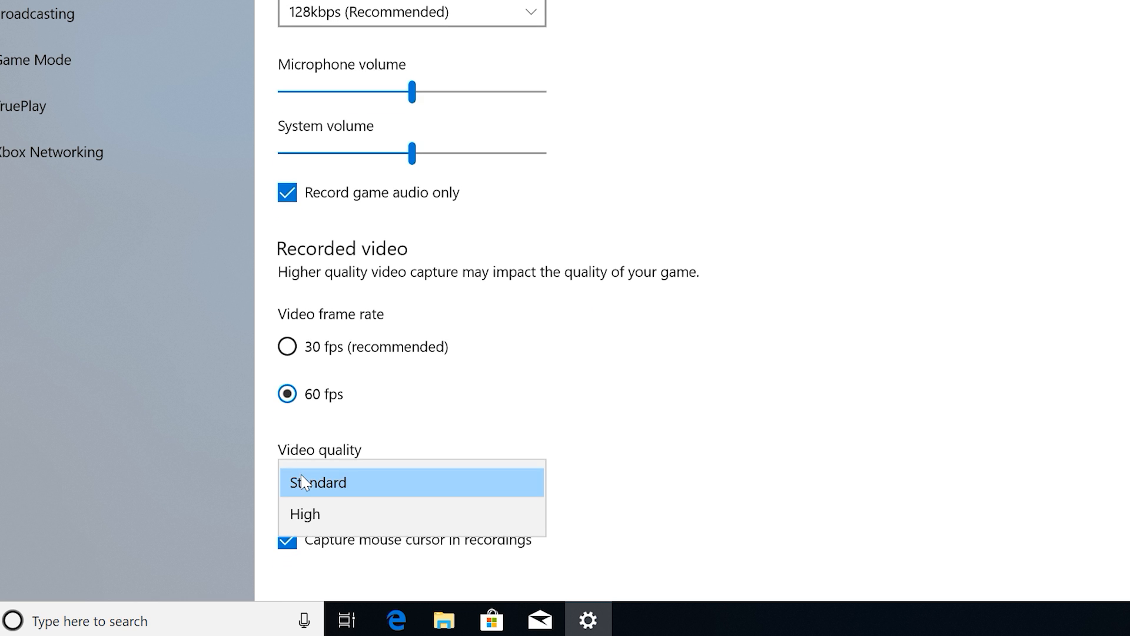
pyautogui.click(305, 513)
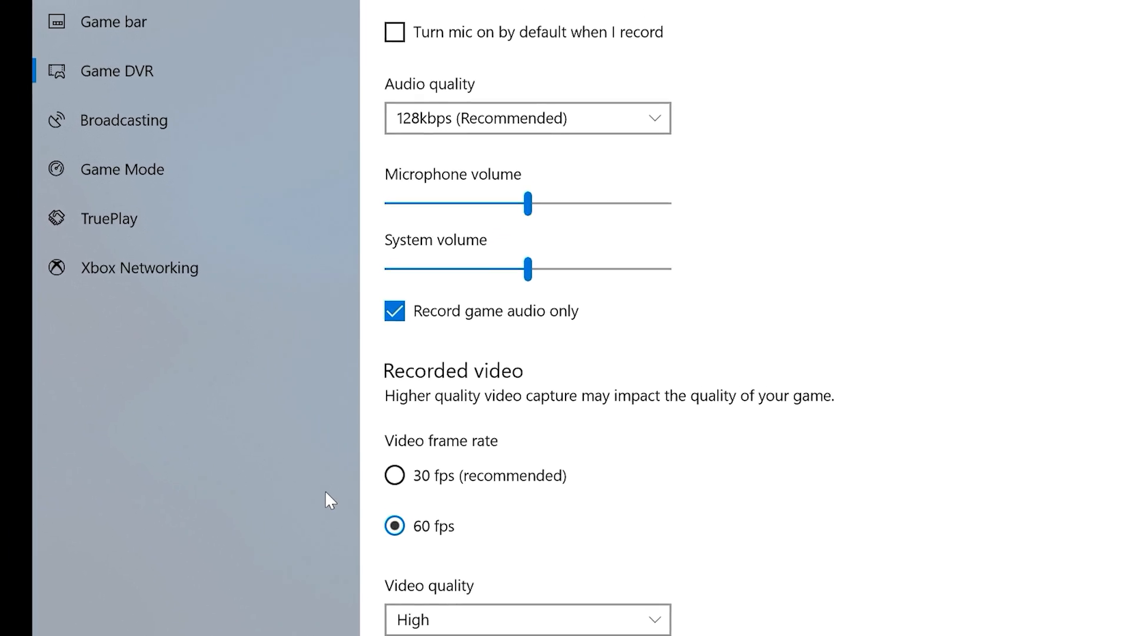
# Step: In Broadcasting, tick 'Turn mic on when I broadcast' and check audio quality
pyautogui.click(237, 254)
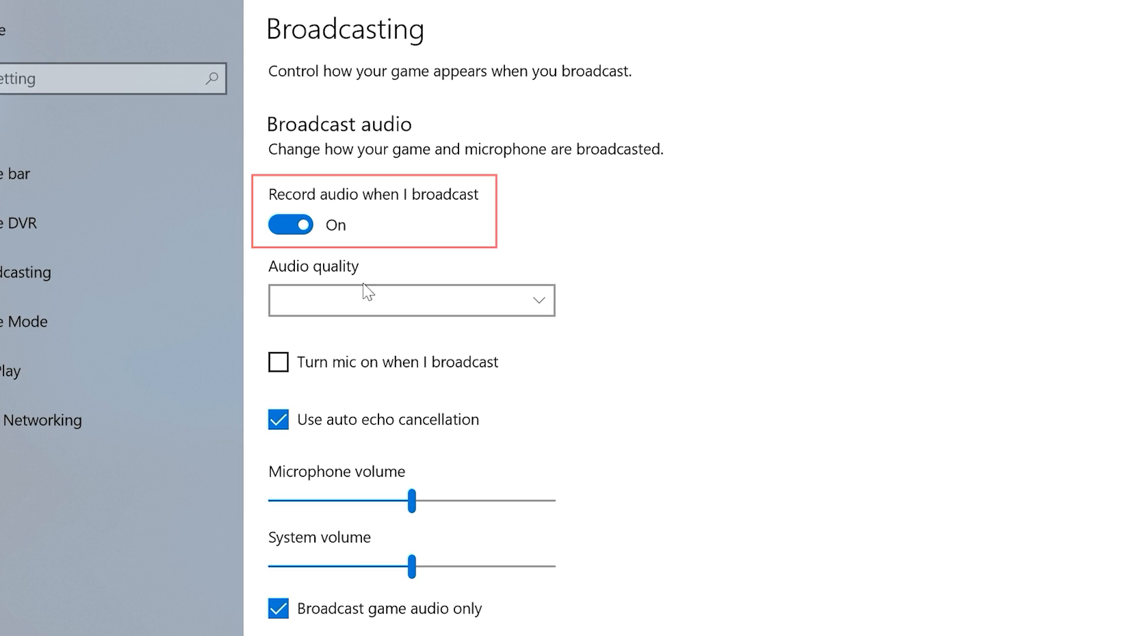
pyautogui.click(411, 300)
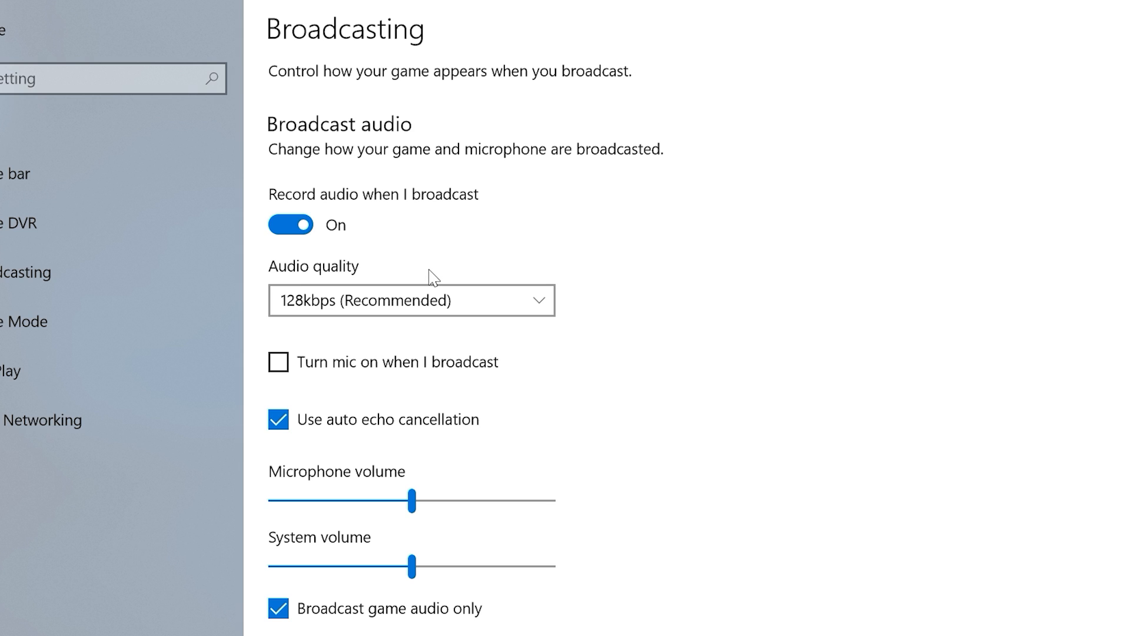
pyautogui.click(277, 362)
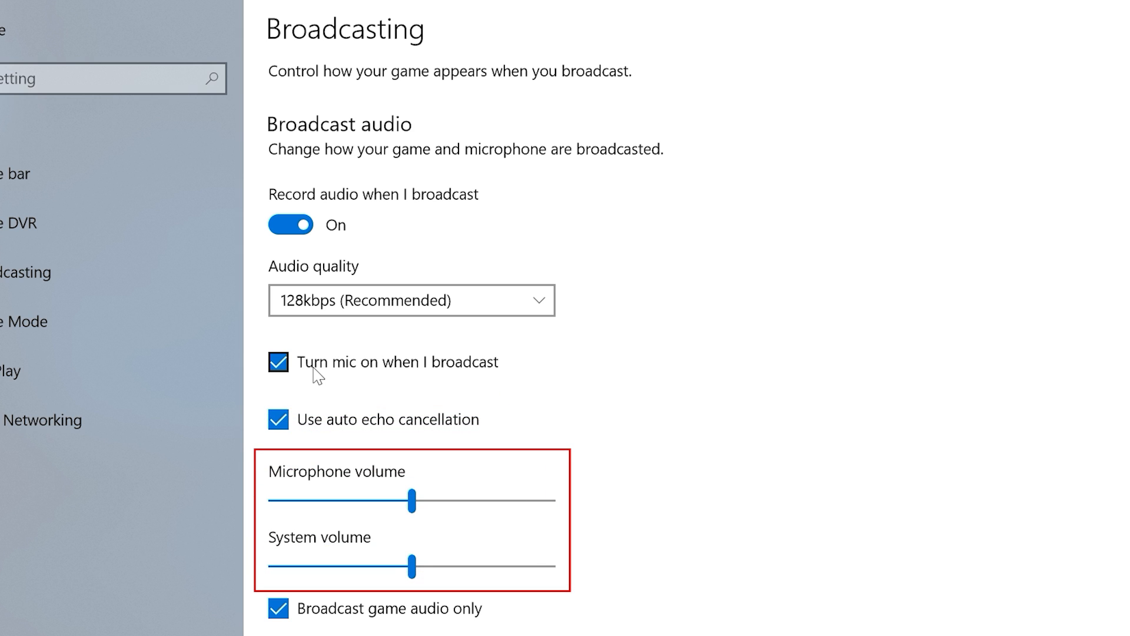
pyautogui.scroll(-3)
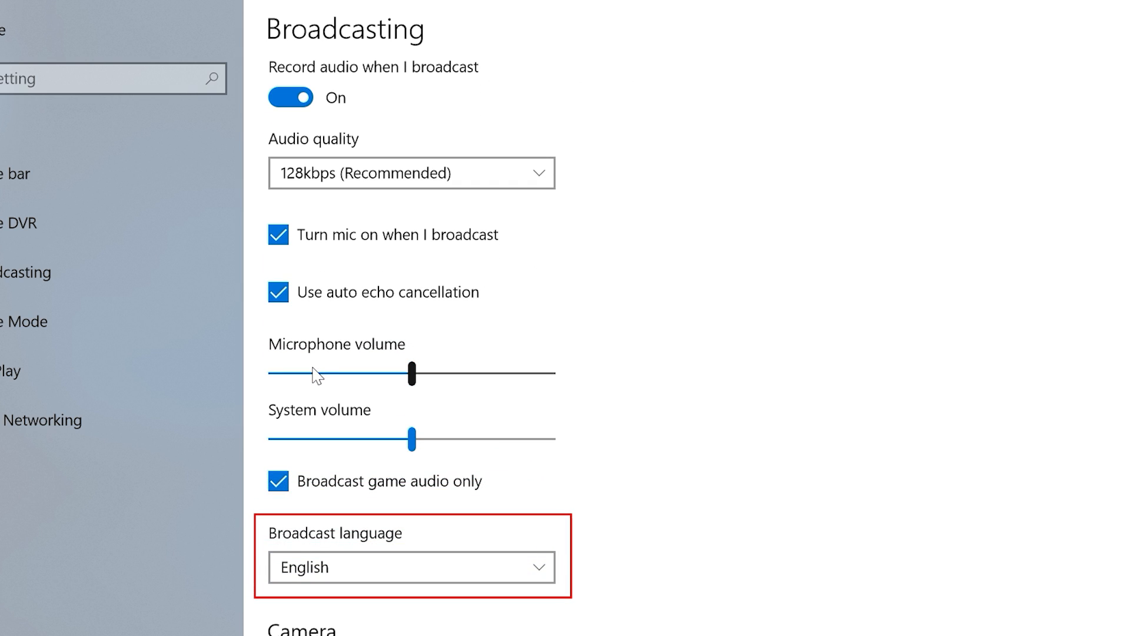
pyautogui.scroll(-3)
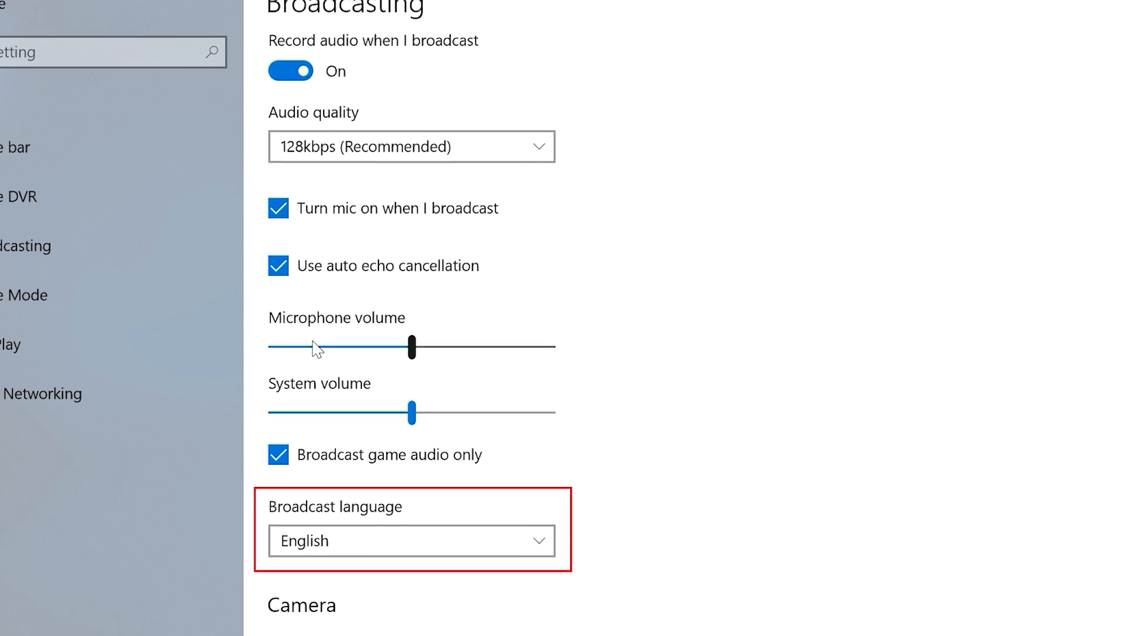
pyautogui.scroll(-3)
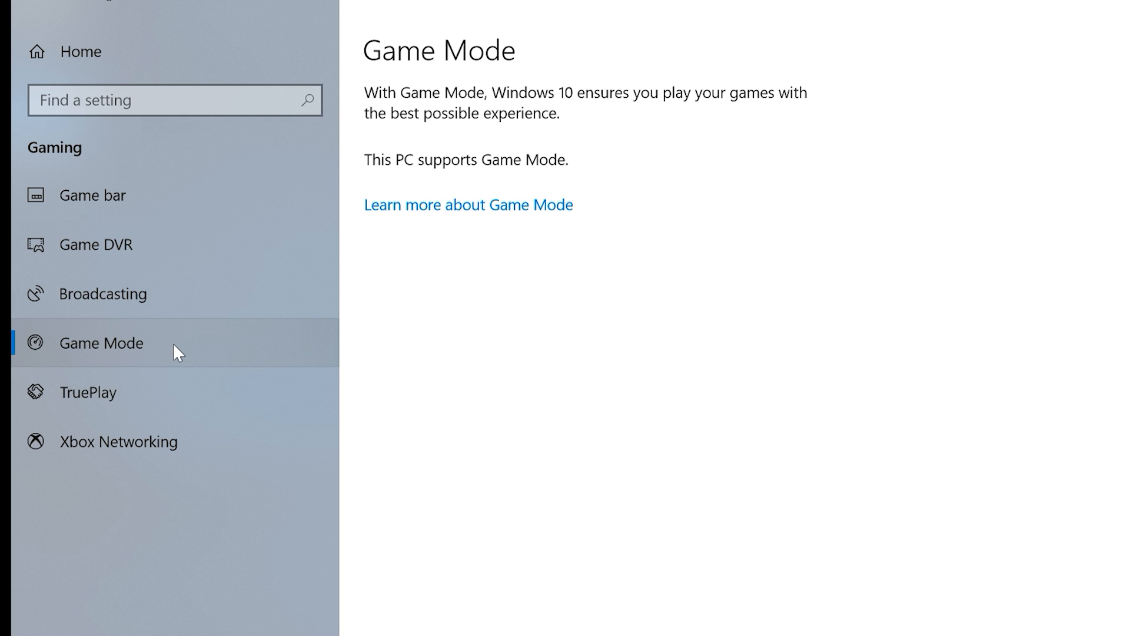
pyautogui.moveTo(173, 375)
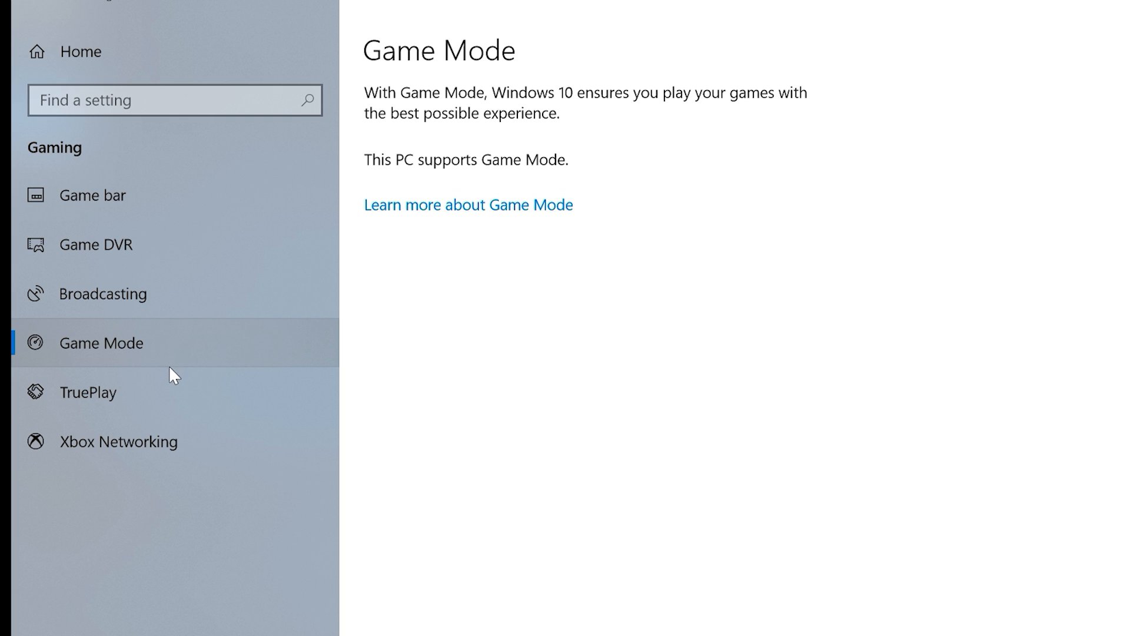
# Step: View TruePlay, then check the Xbox Networking connection status page
pyautogui.click(87, 392)
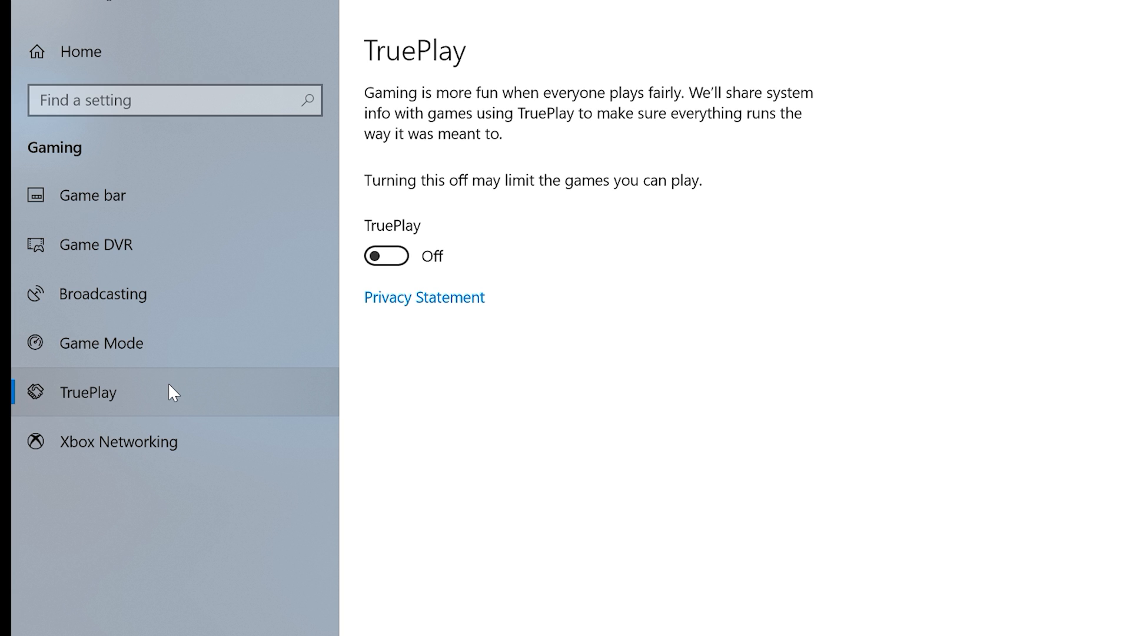
pyautogui.moveTo(171, 401)
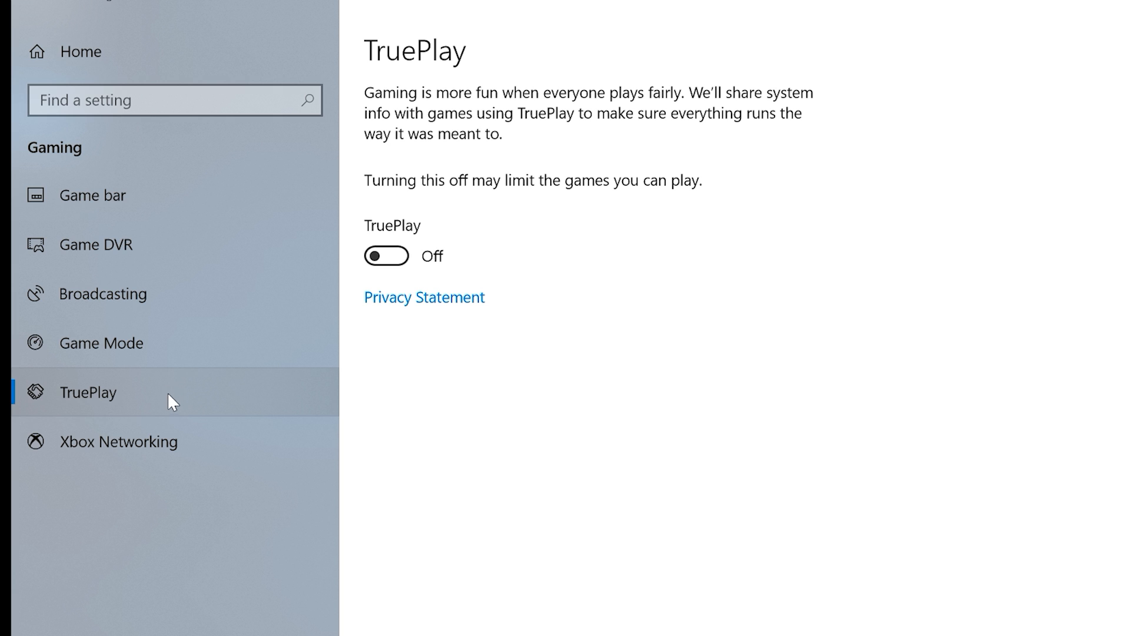
pyautogui.click(119, 441)
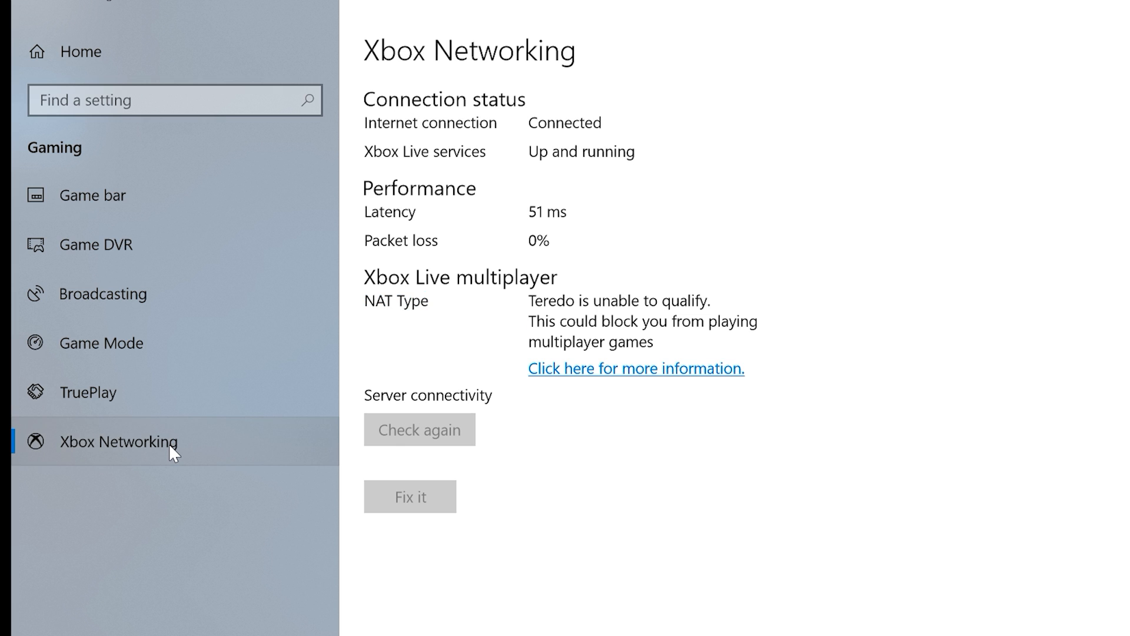
pyautogui.click(419, 430)
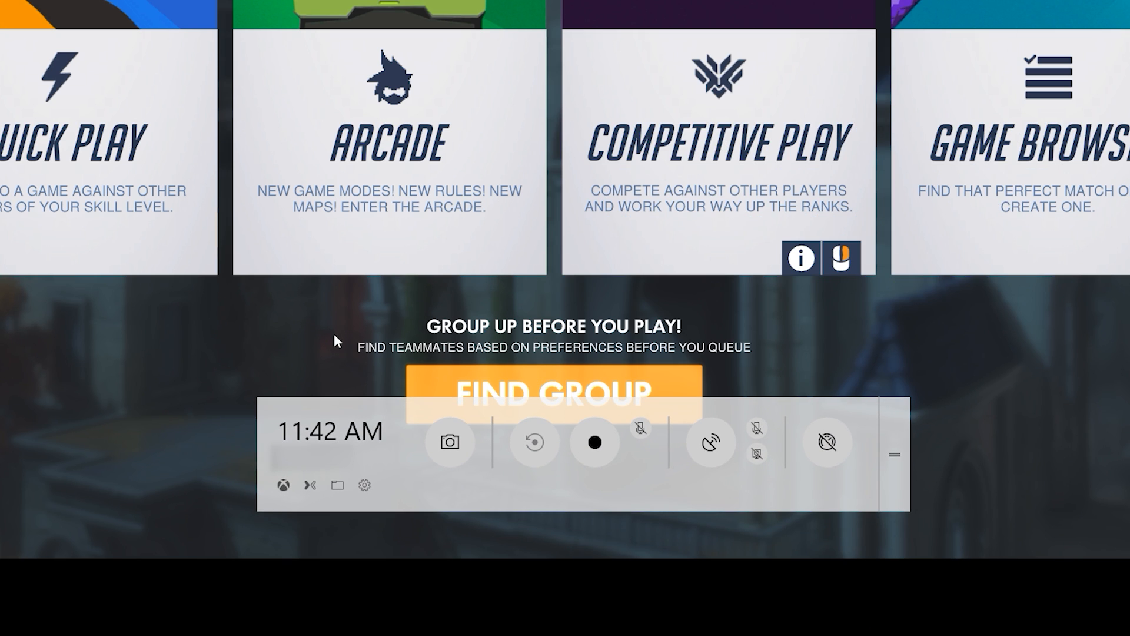
pyautogui.moveTo(450, 443)
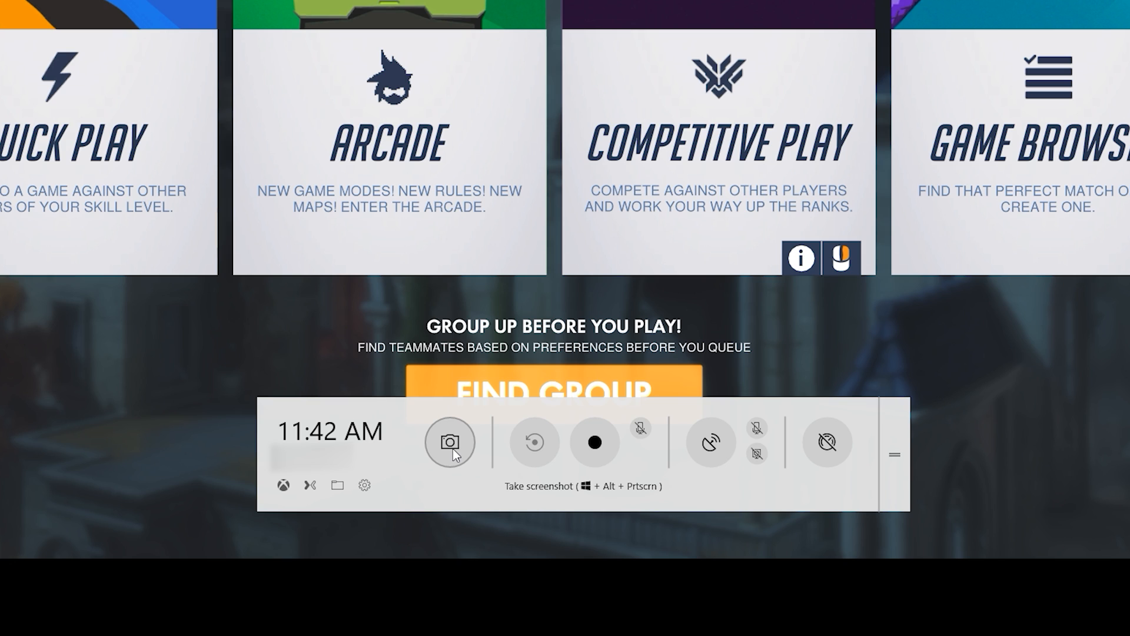
pyautogui.moveTo(457, 454)
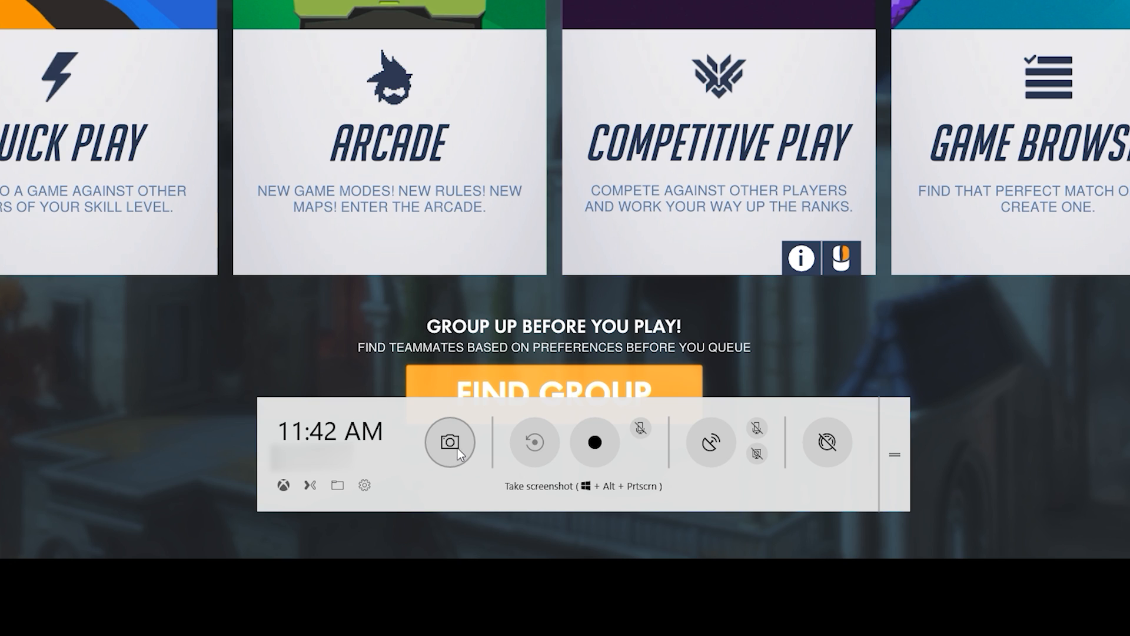
pyautogui.moveTo(535, 442)
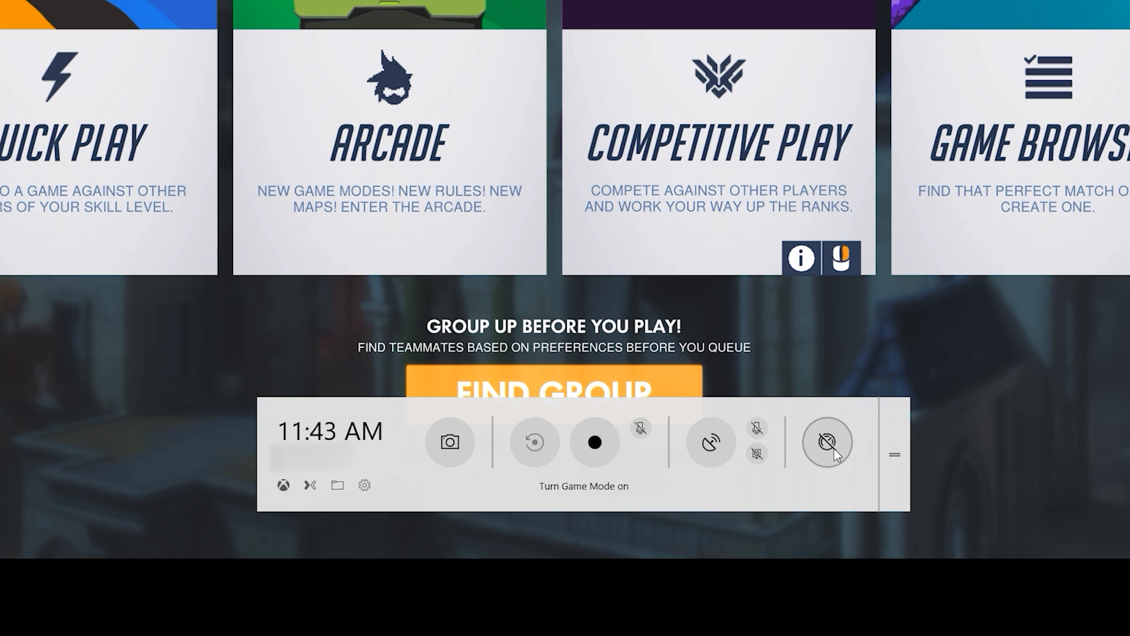
# Step: Turn on Game Mode for the running game in the Game Bar overlay
pyautogui.click(826, 442)
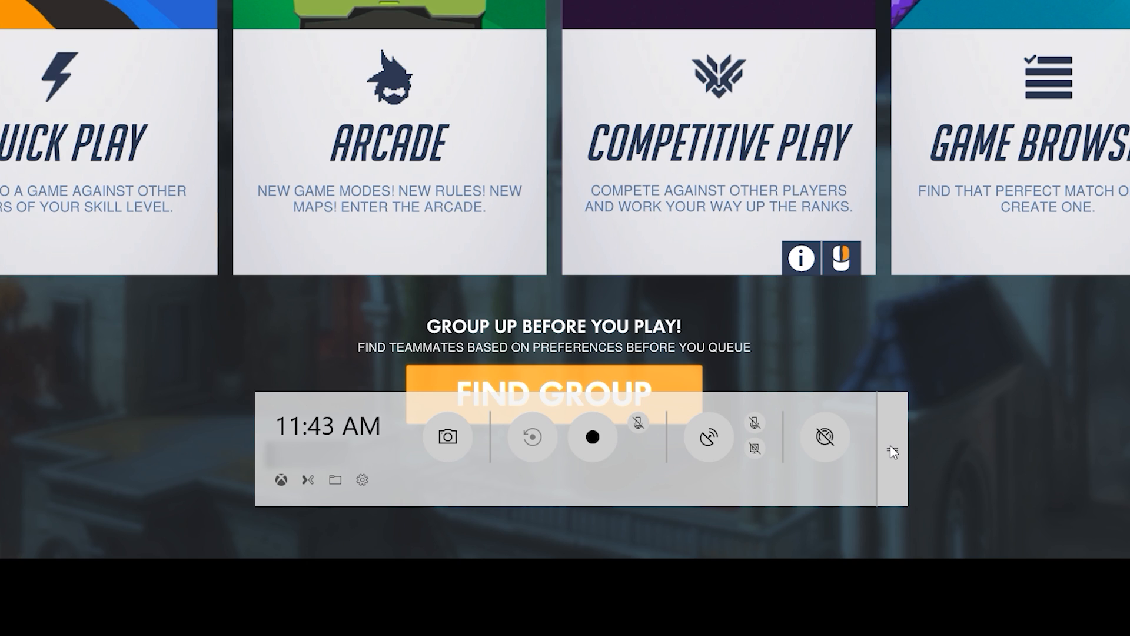
pyautogui.moveTo(296, 381)
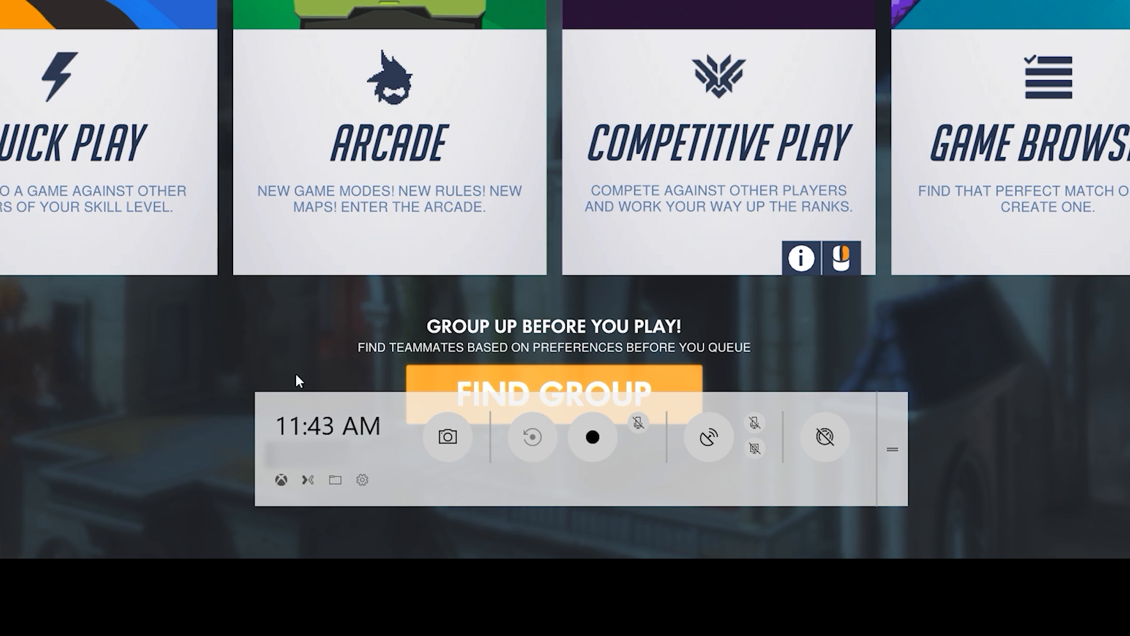